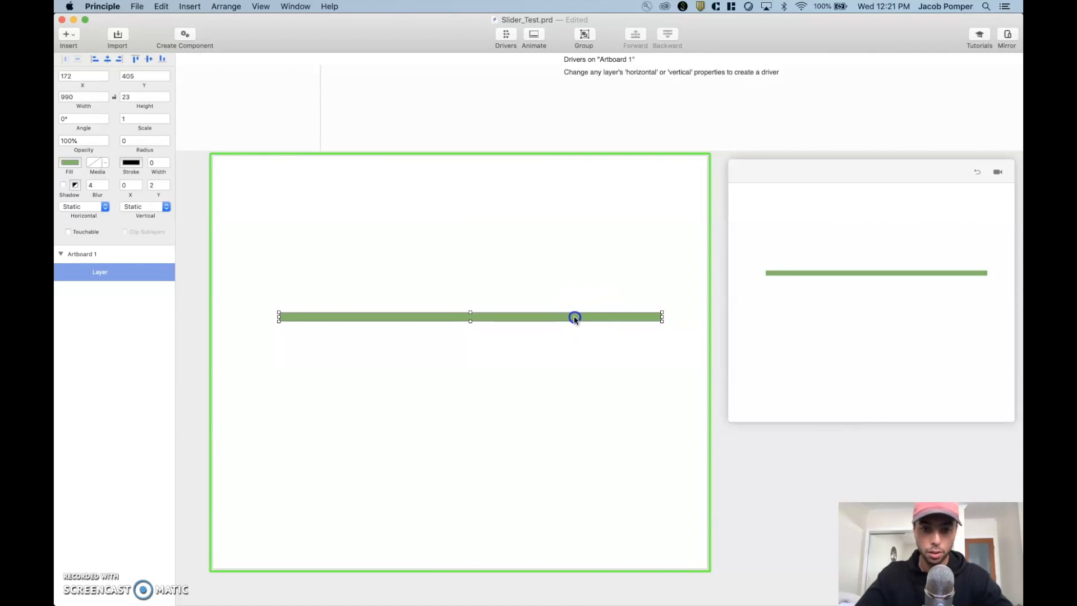
# Step: Recolour the bar light gray as Track and add a dark gray #777777 copy named Fill
pyautogui.click(69, 162)
pyautogui.write('Track')
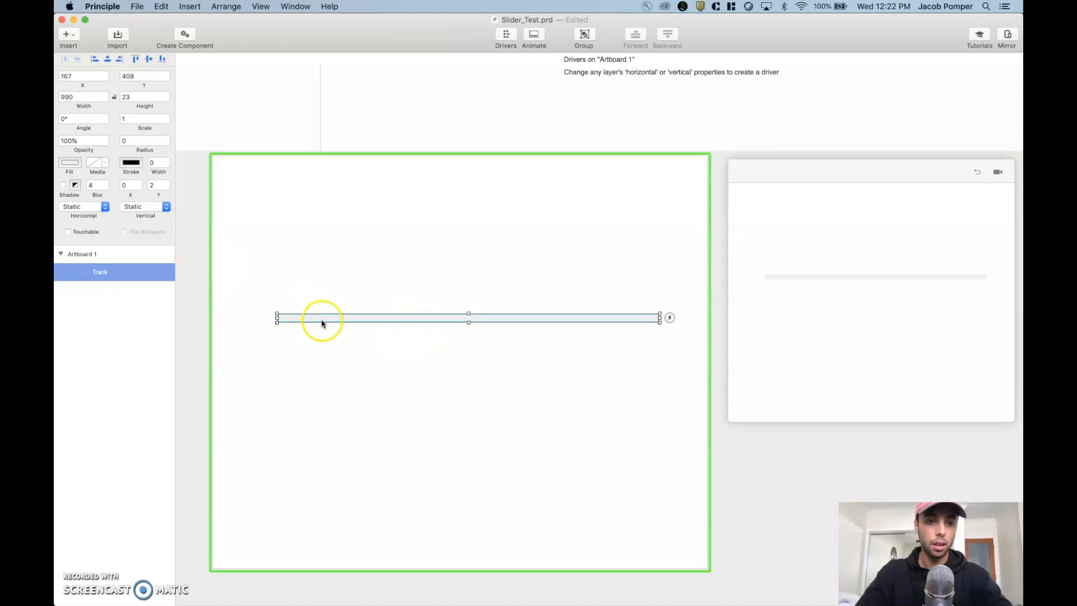
pyautogui.doubleClick(100, 272)
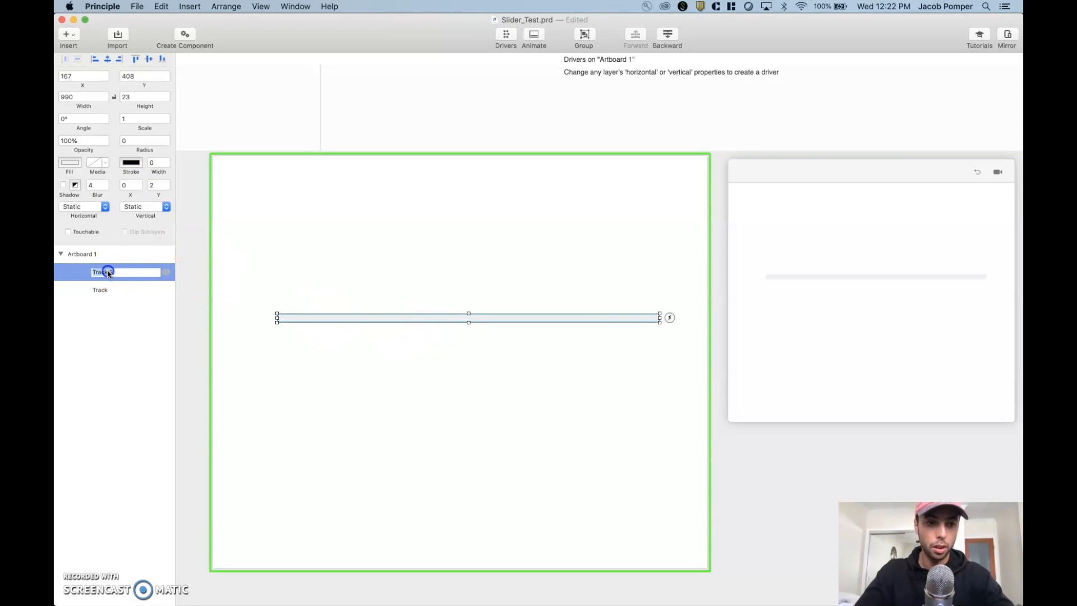
pyautogui.write('Fill')
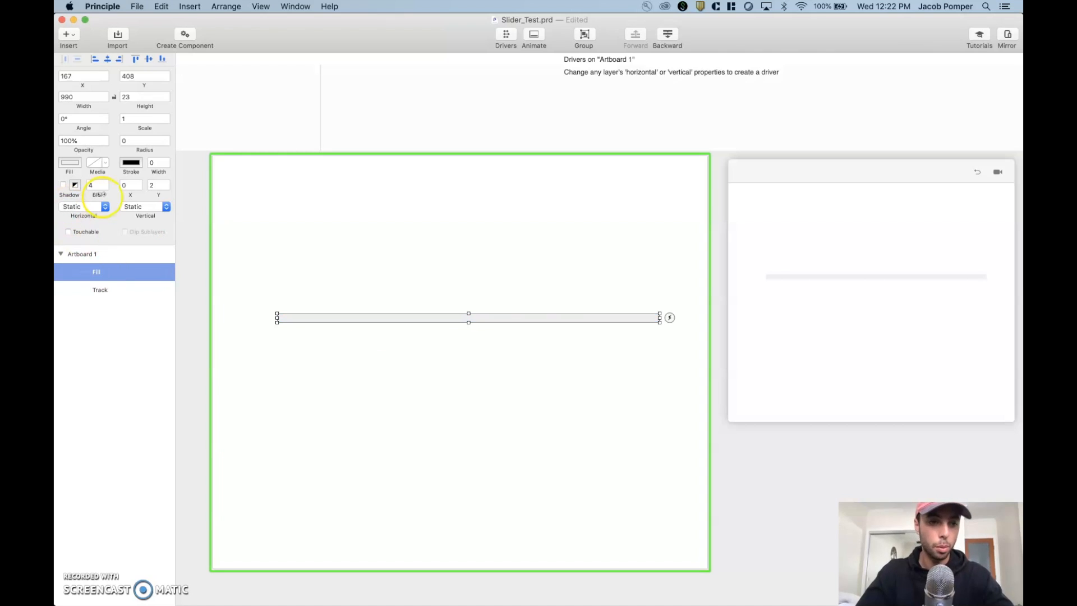
pyautogui.click(70, 163)
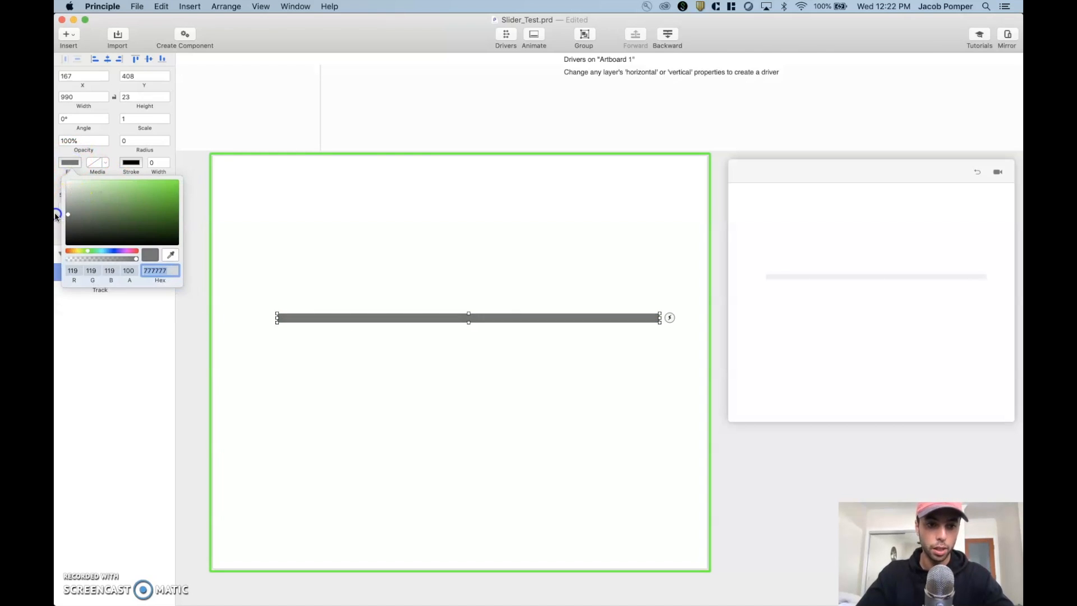
pyautogui.click(403, 318)
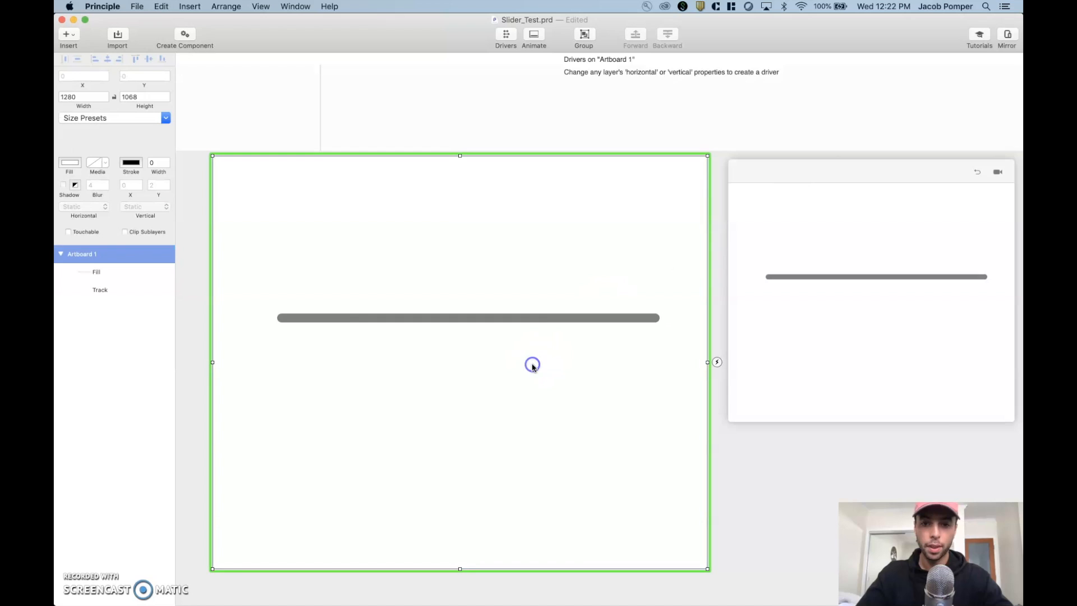
# Step: Group both bars as Slider with Clip Sublayers on, and move Fill to X -988
pyautogui.click(96, 272)
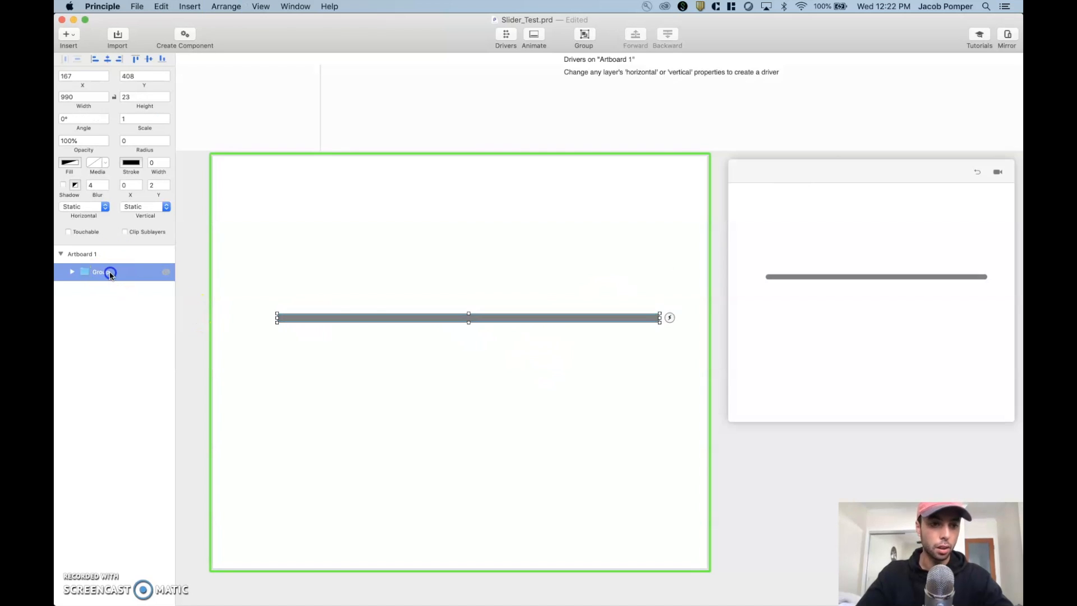
pyautogui.doubleClick(100, 271)
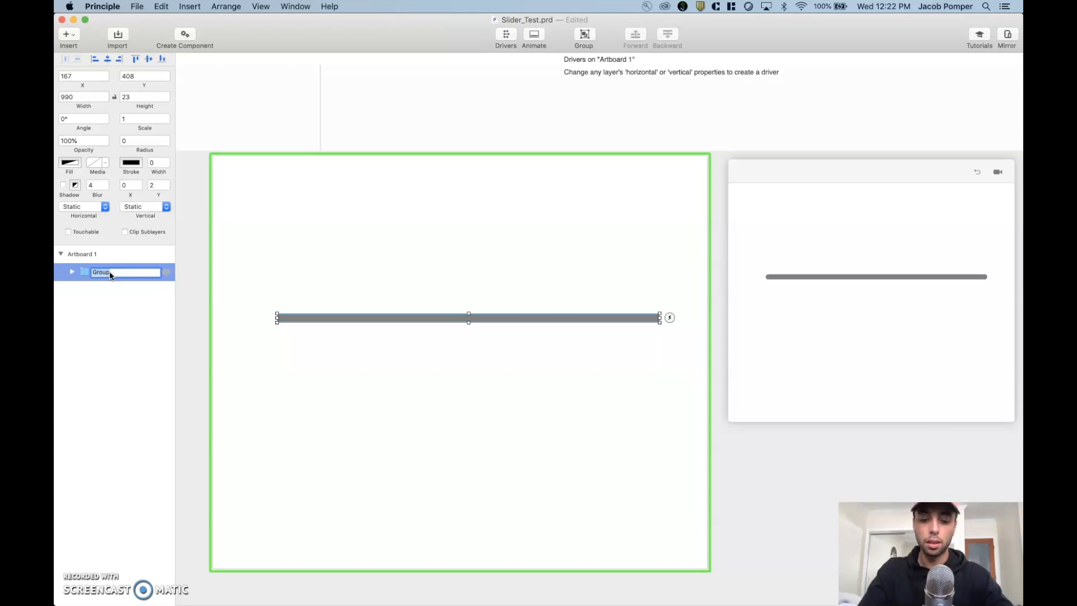
pyautogui.write('Slider')
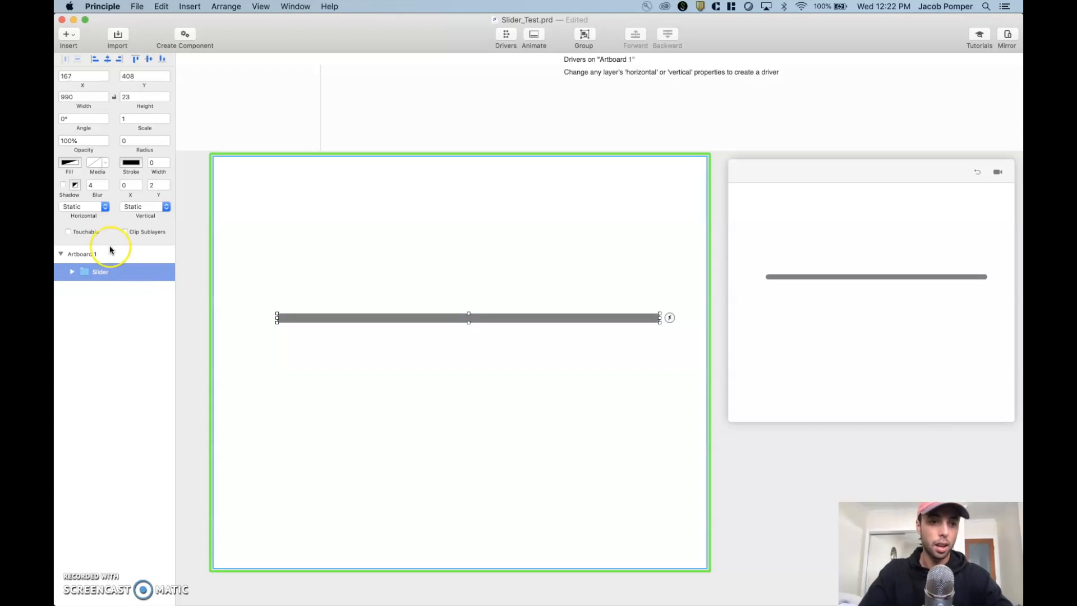
pyautogui.click(125, 231)
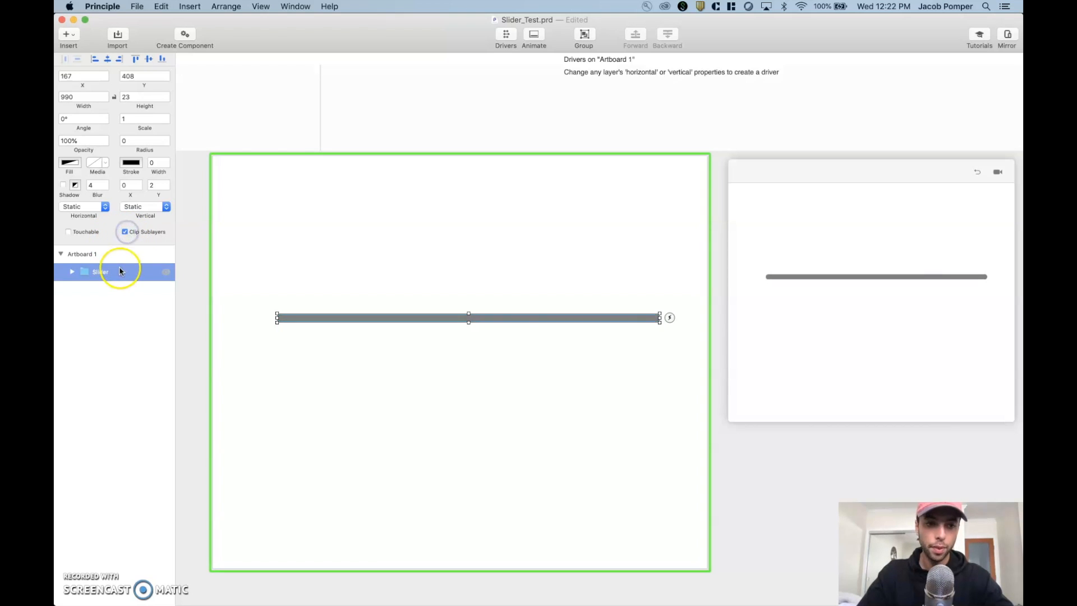
pyautogui.click(72, 271)
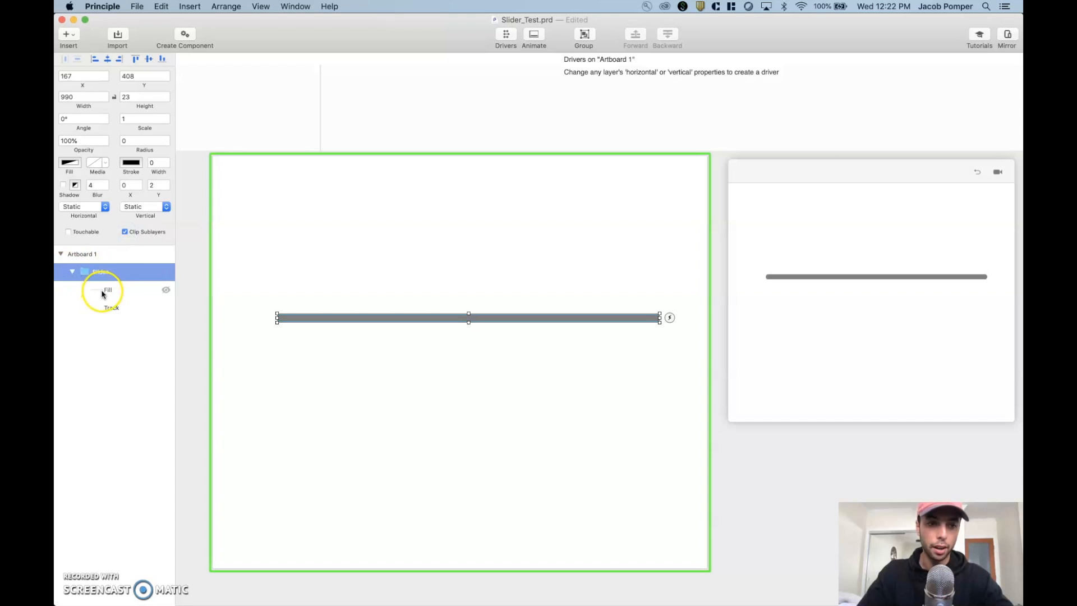
pyautogui.click(106, 289)
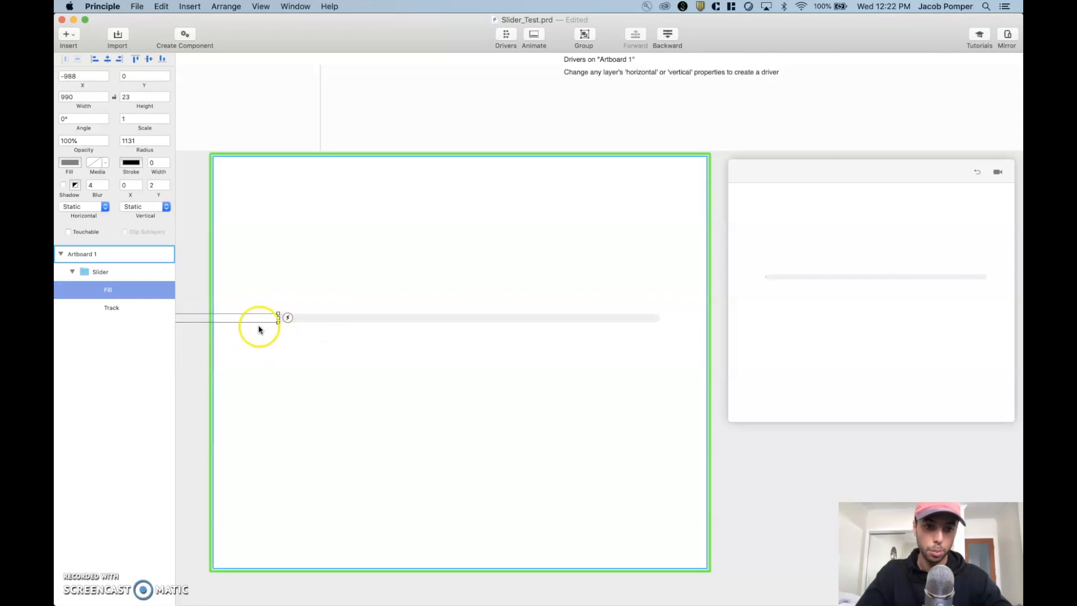
pyautogui.click(100, 271)
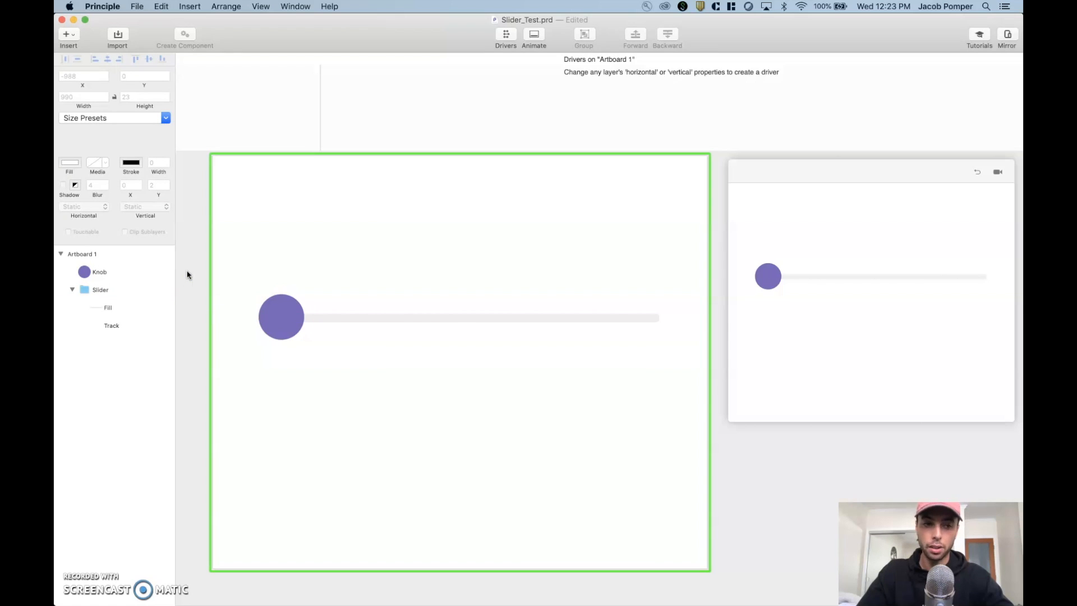
# Step: Set the purple Knob circle's Horizontal behaviour from Static to Drag
pyautogui.click(99, 271)
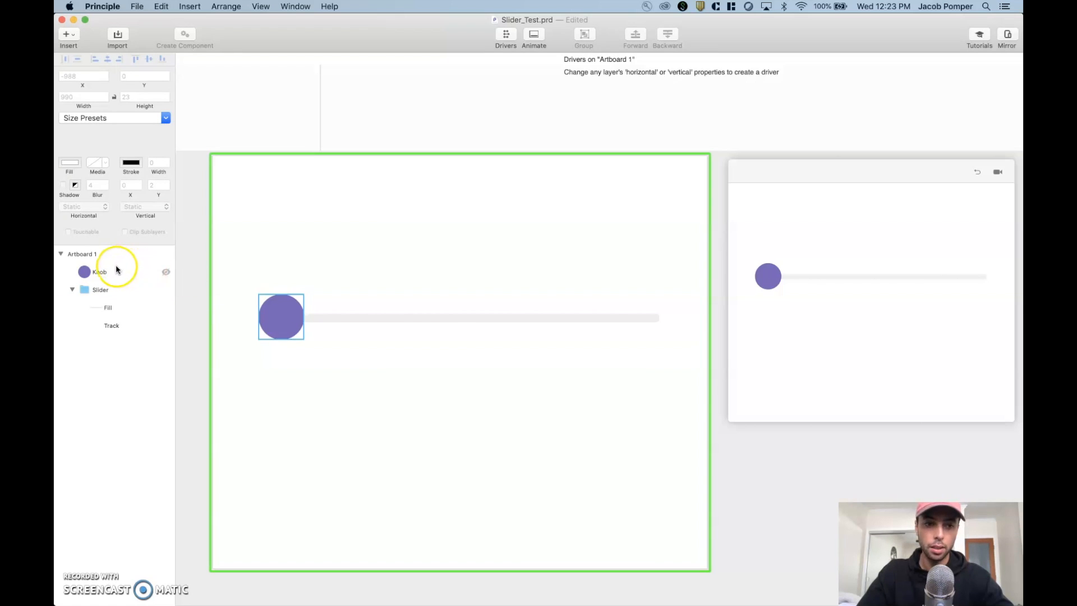
pyautogui.click(100, 272)
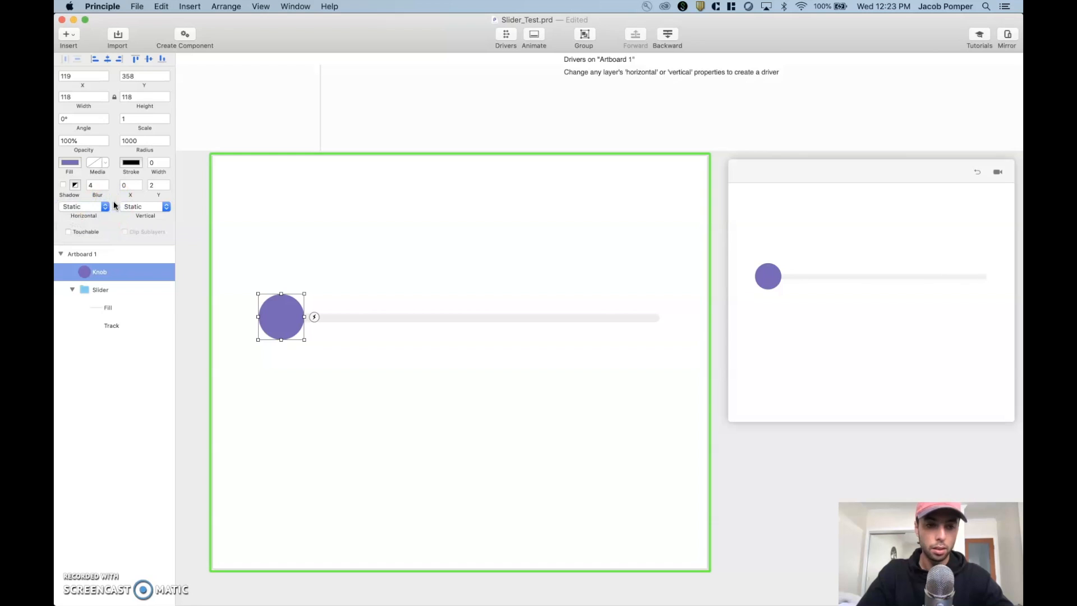
pyautogui.click(83, 206)
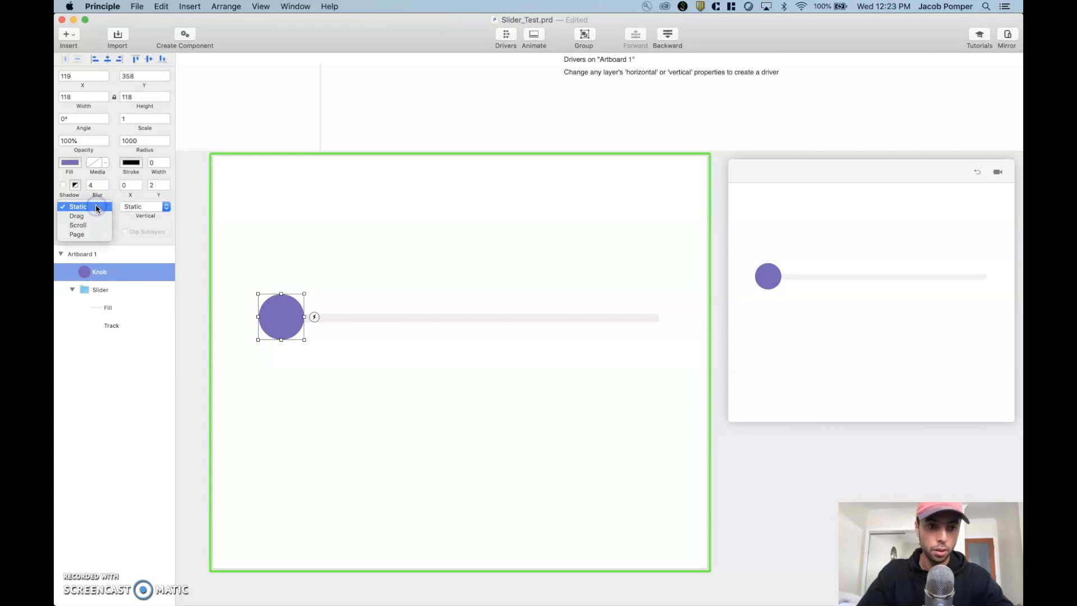
pyautogui.click(76, 215)
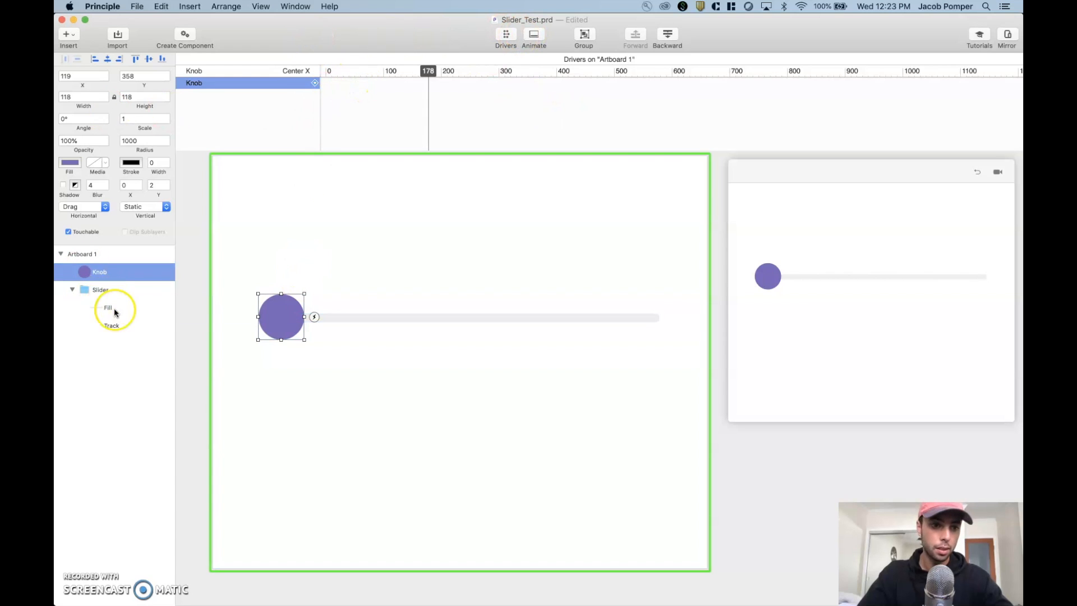
# Step: Drive Fill's Center X from the Knob, keyframed at the start and at Knob X 1132
pyautogui.click(108, 308)
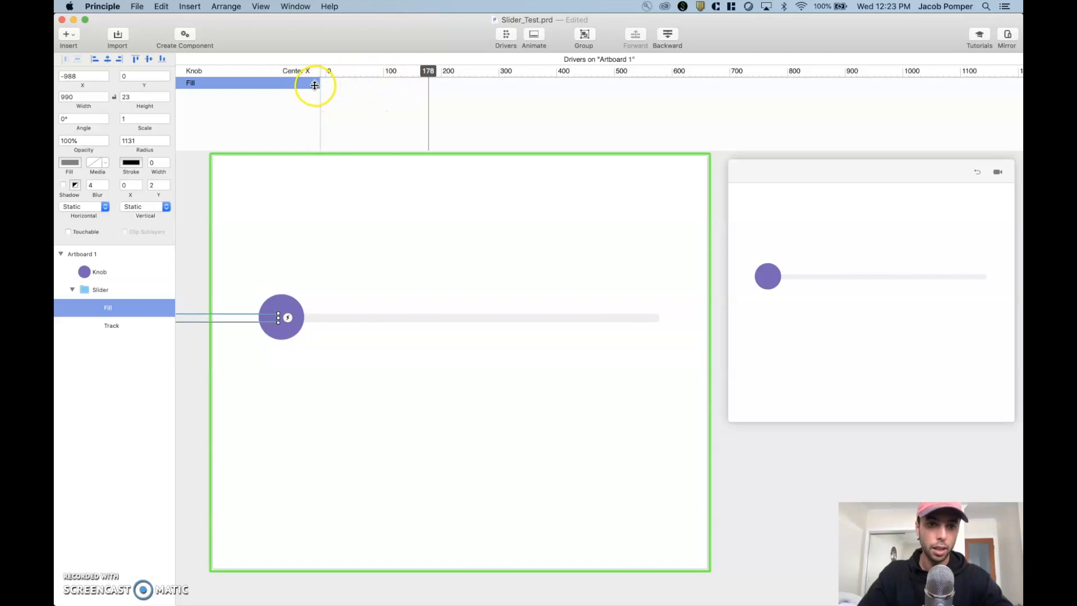
pyautogui.click(314, 82)
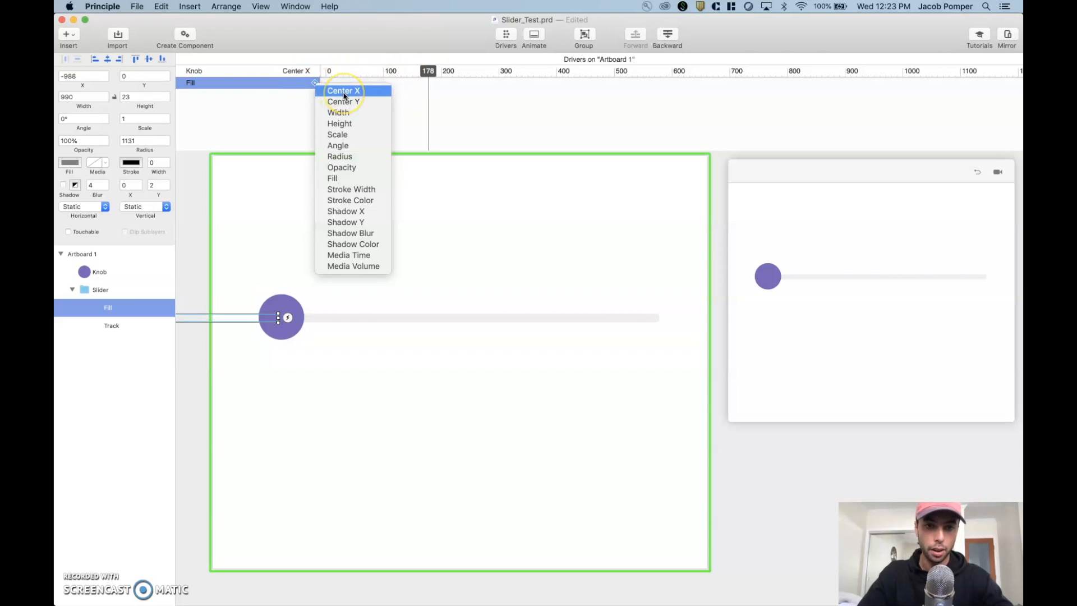
pyautogui.click(343, 90)
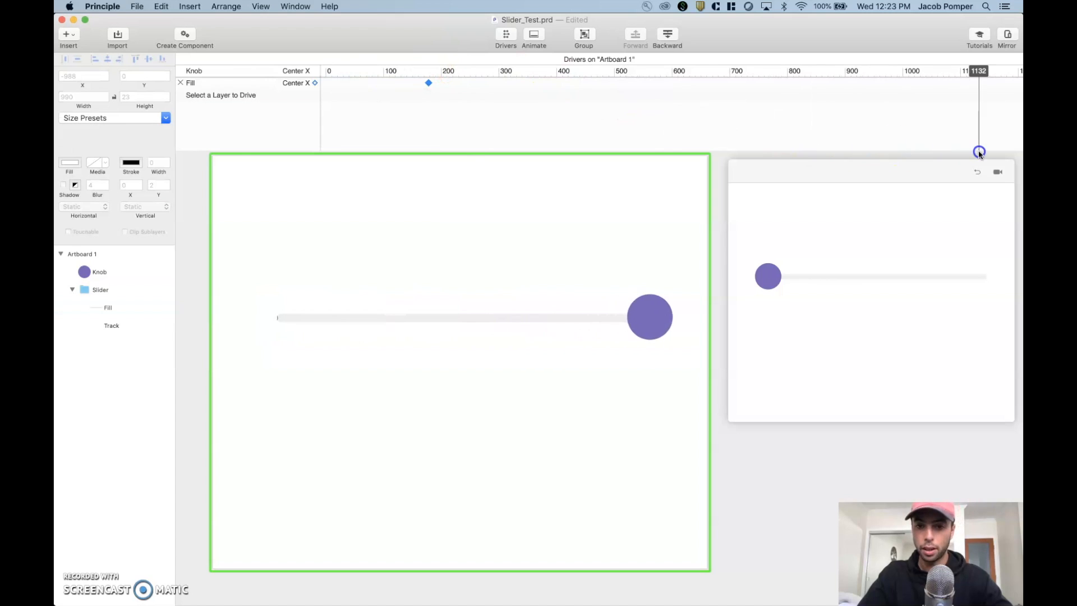
pyautogui.click(108, 307)
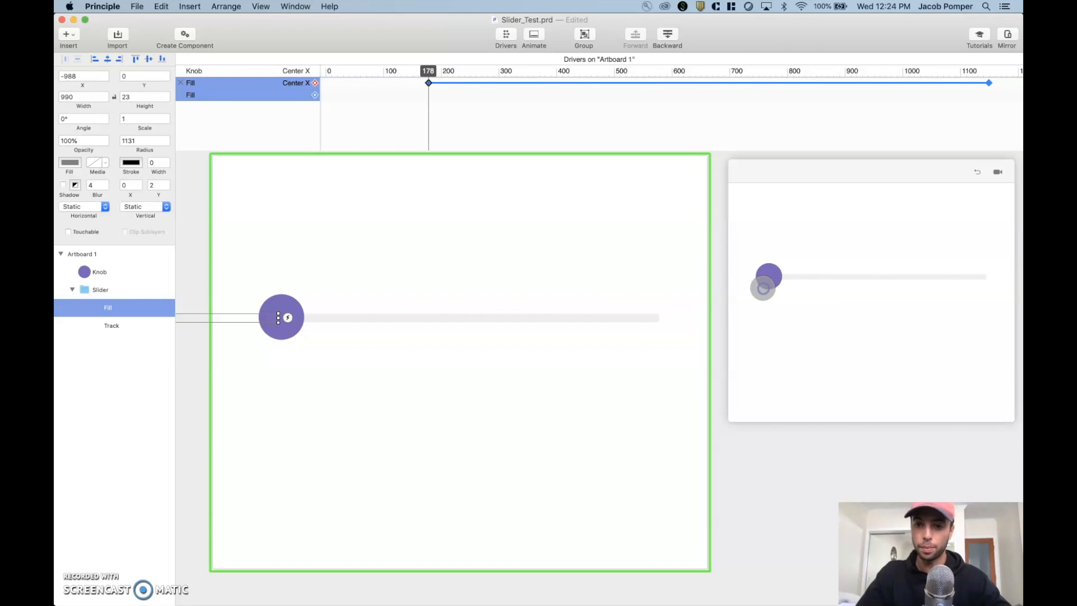
# Step: Return the Knob's Horizontal behaviour to Static and place a pink square over it
pyautogui.click(98, 271)
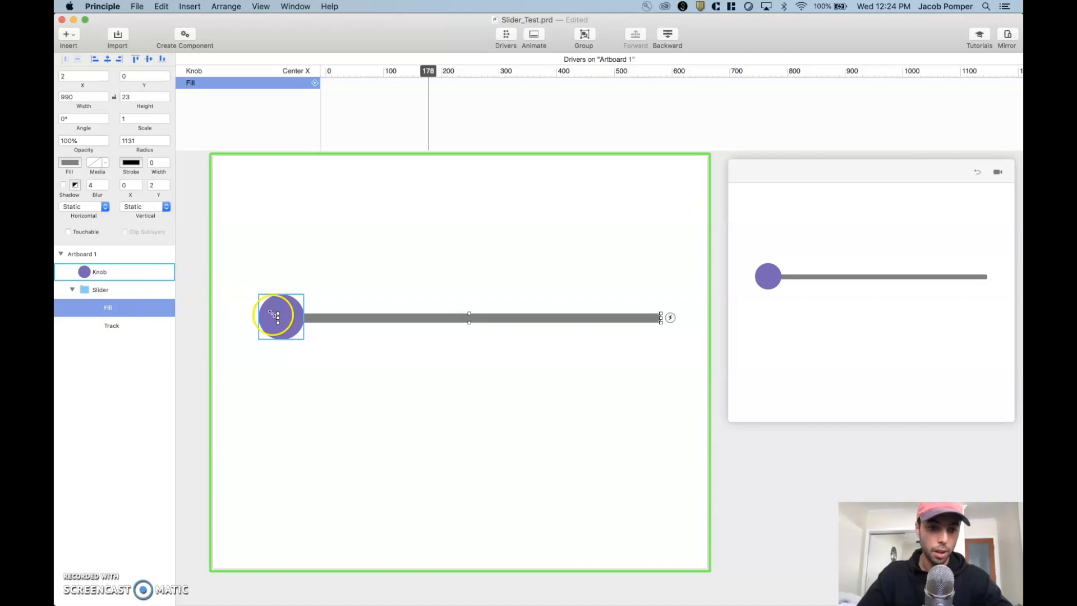
pyautogui.click(98, 271)
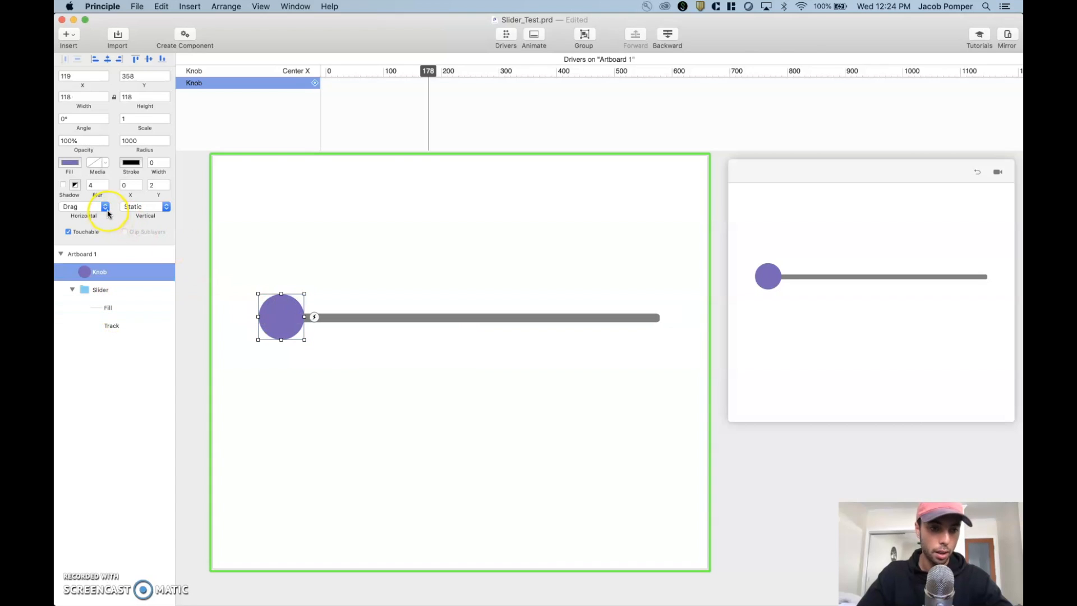
pyautogui.click(84, 207)
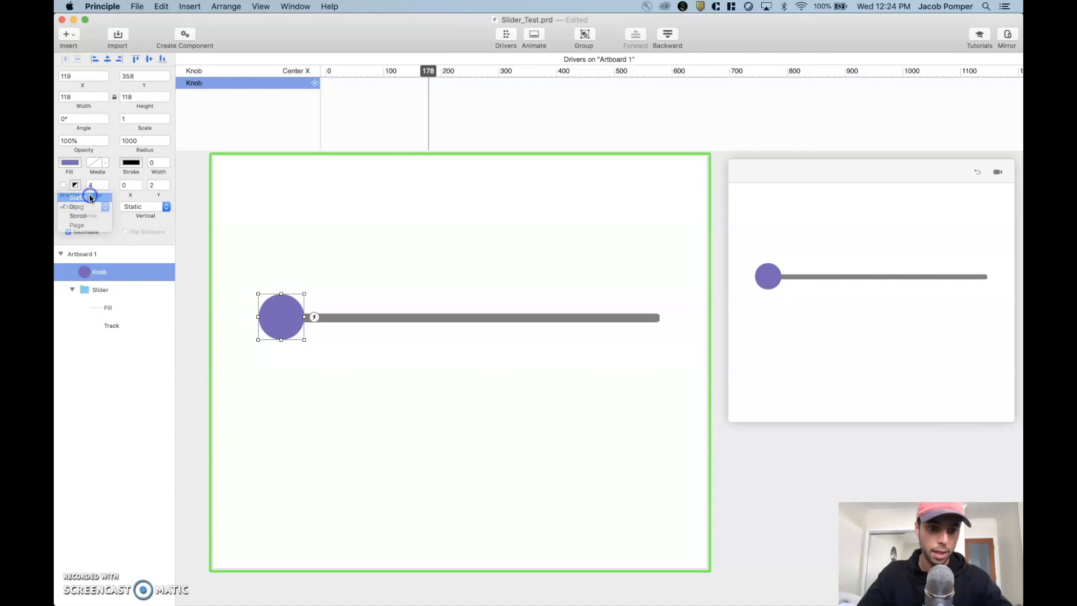
pyautogui.click(76, 197)
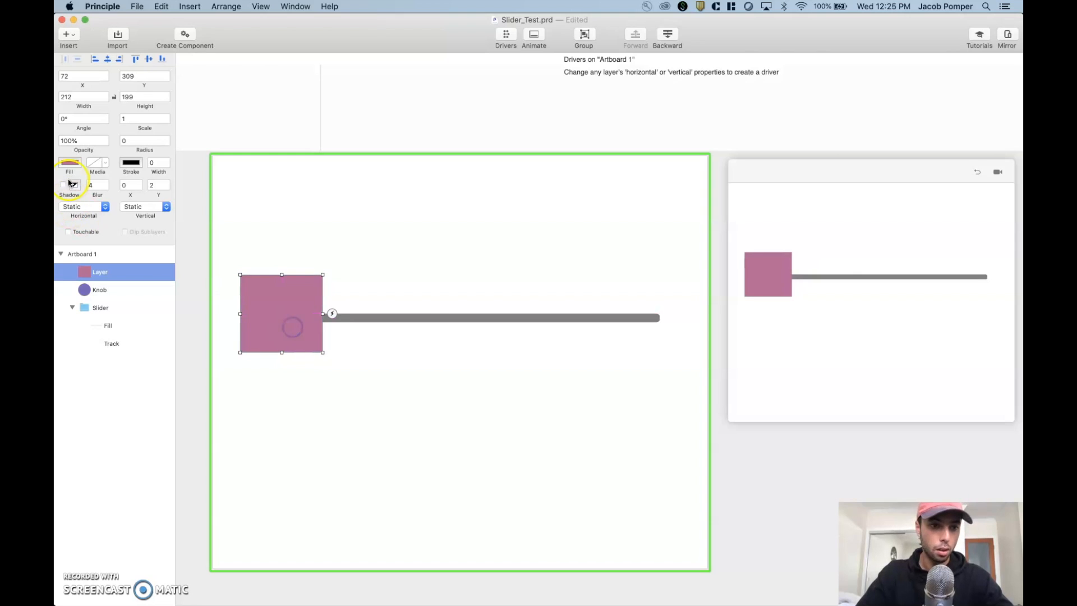
# Step: Lower the square's fill alpha to 12, heighten it slightly and name it Invisible layer
pyautogui.click(69, 162)
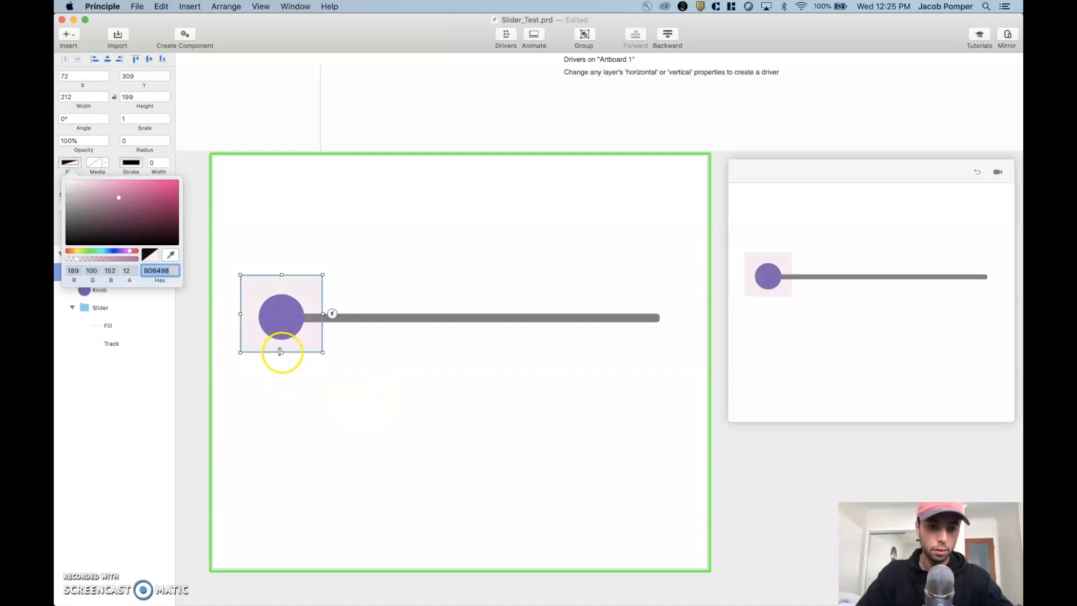
pyautogui.click(79, 253)
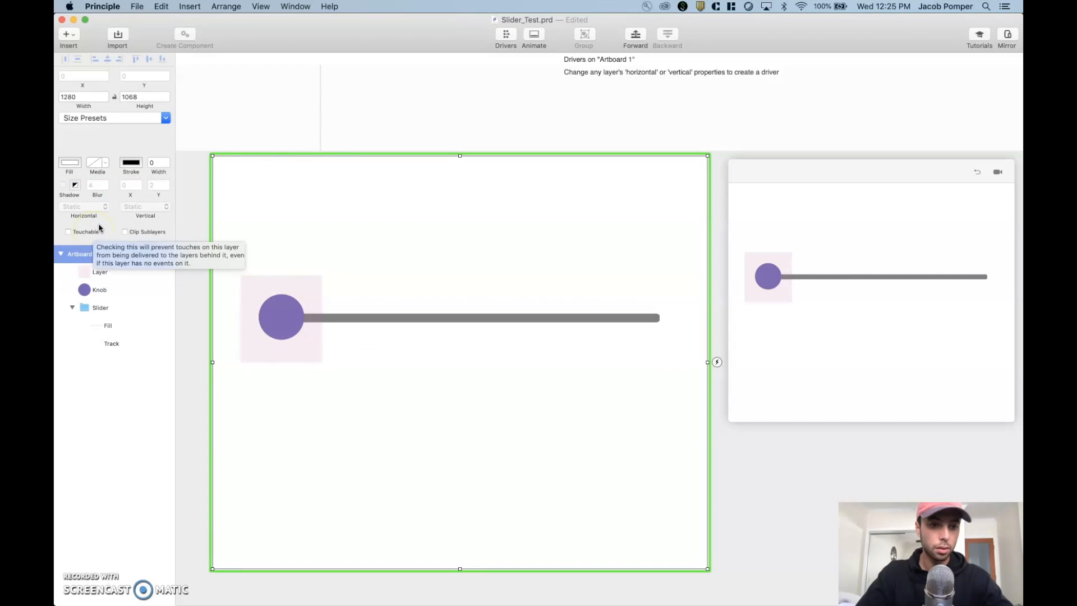
pyautogui.click(98, 272)
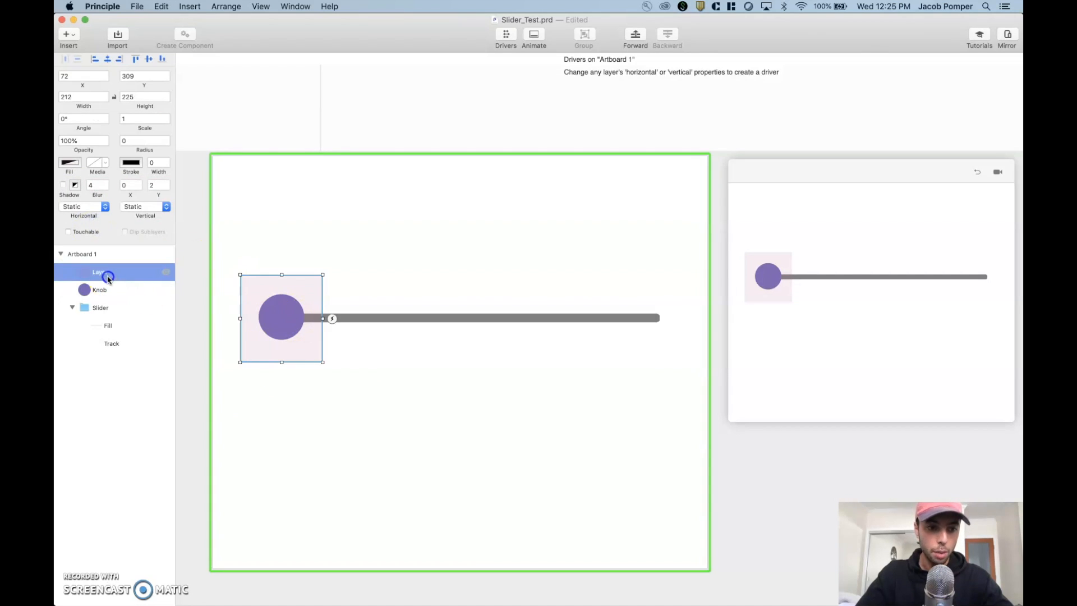
pyautogui.doubleClick(98, 271)
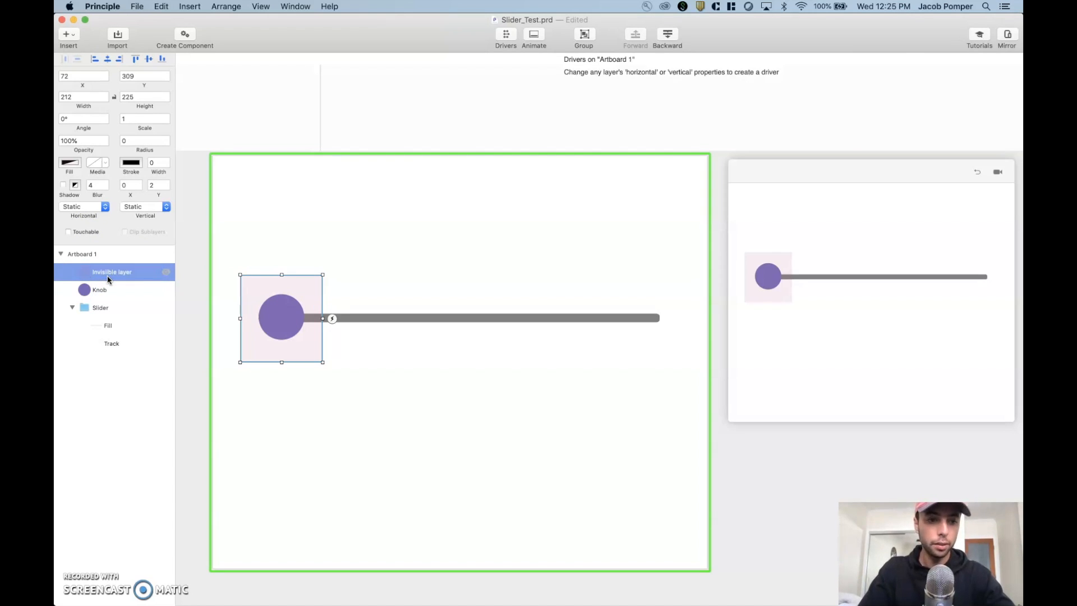
pyautogui.click(81, 254)
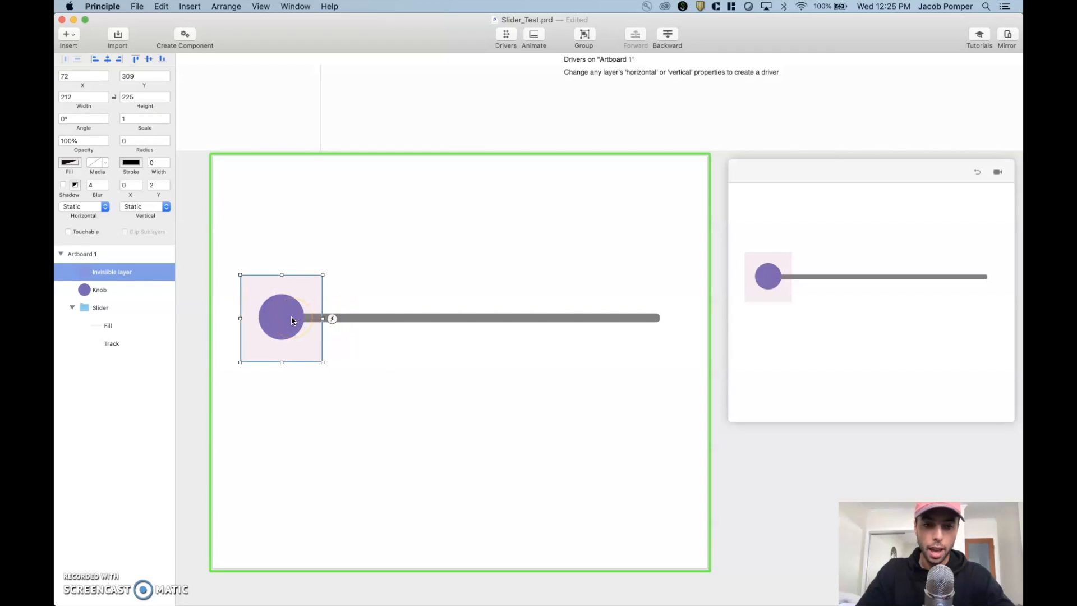
pyautogui.click(289, 322)
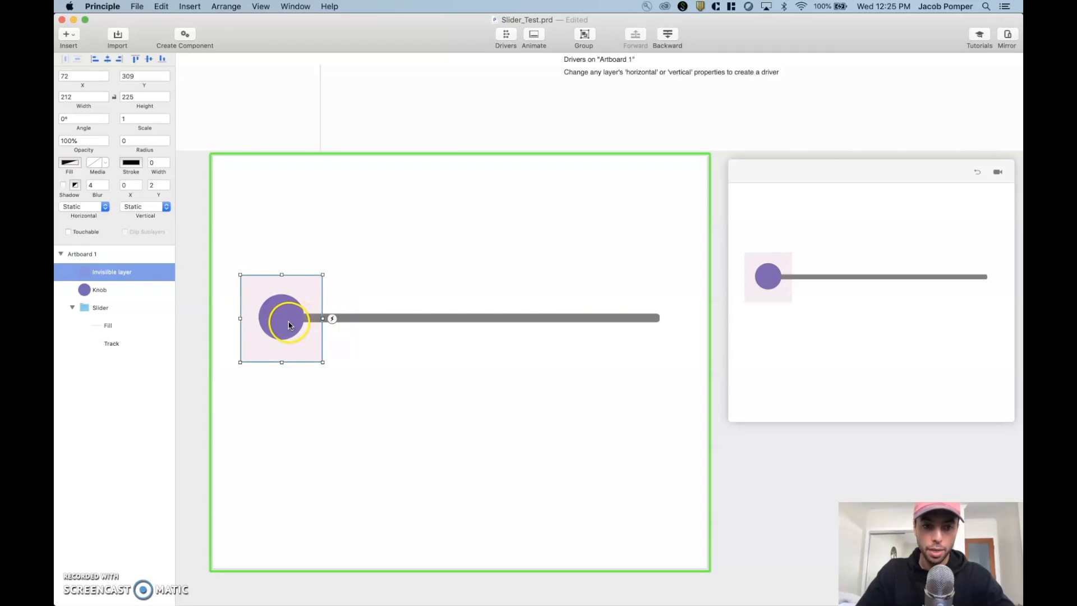
pyautogui.moveTo(259, 311)
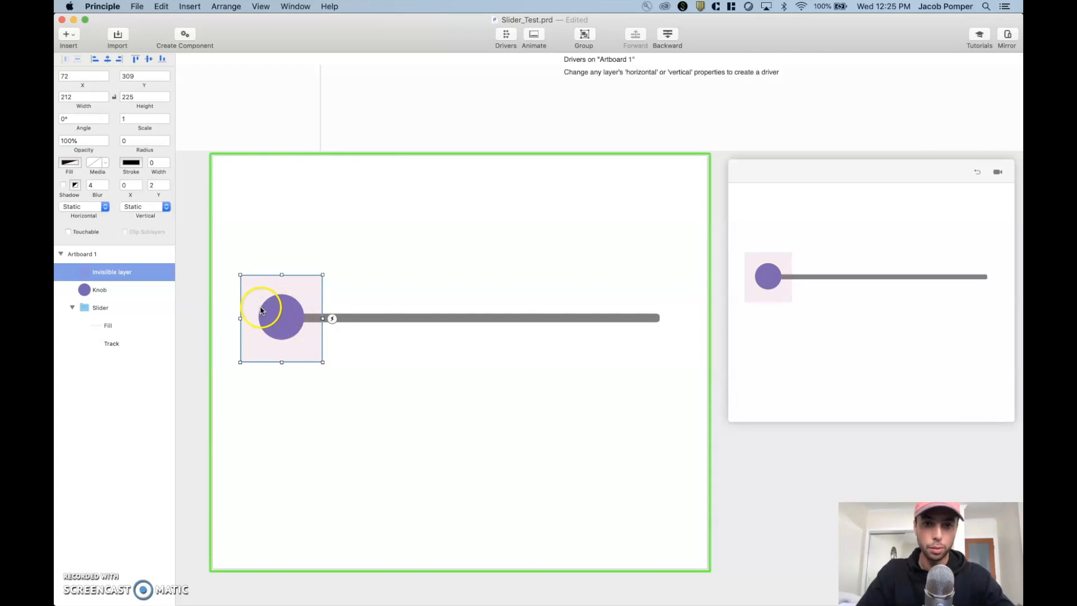
pyautogui.click(82, 254)
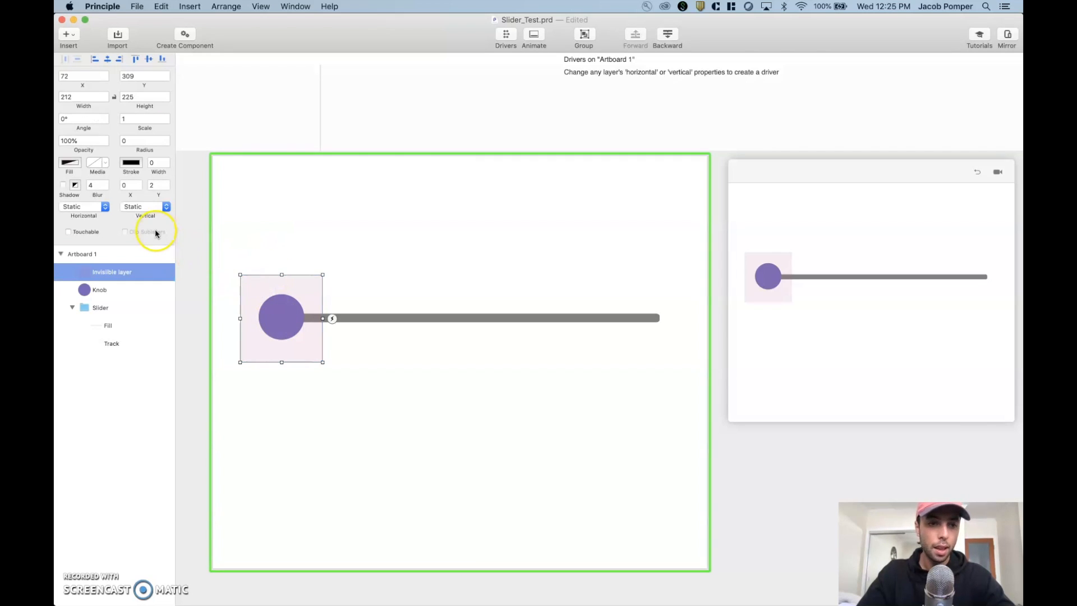
# Step: Set the Invisible layer's Horizontal behaviour to Drag
pyautogui.click(81, 206)
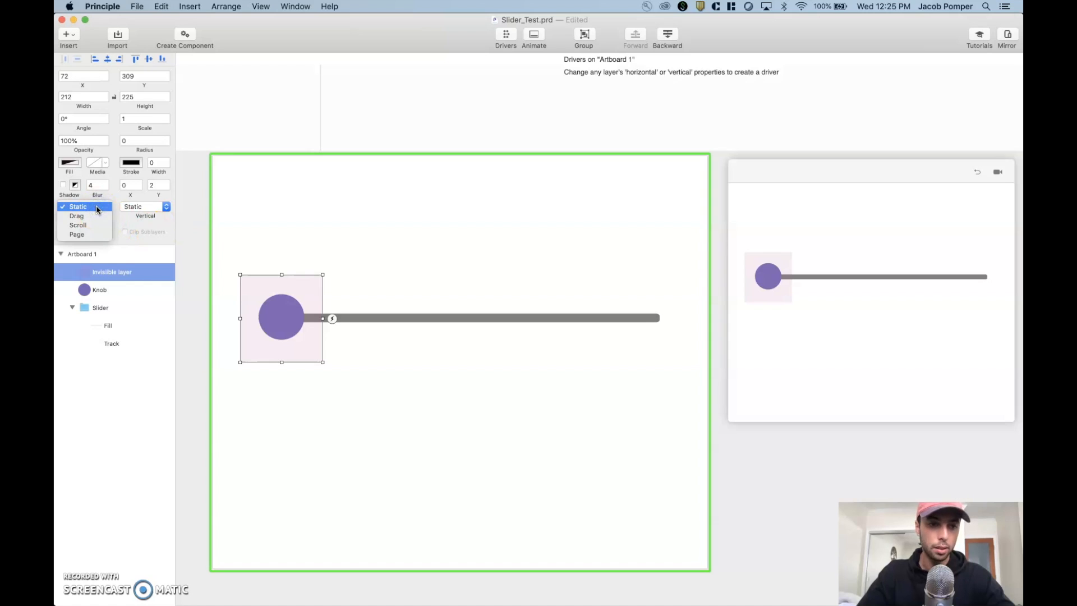
pyautogui.moveTo(78, 224)
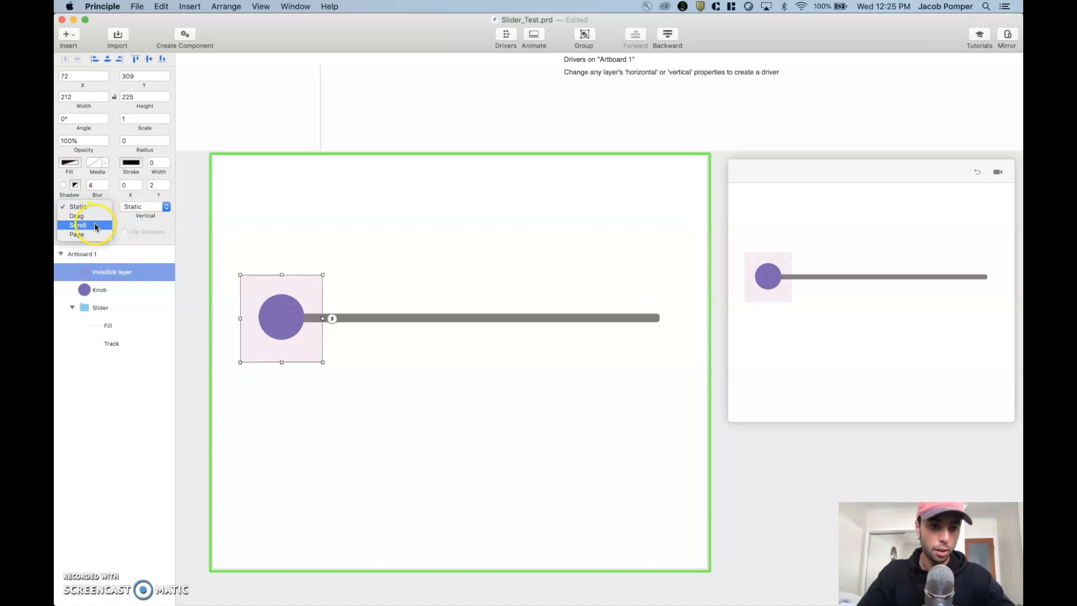
pyautogui.click(76, 215)
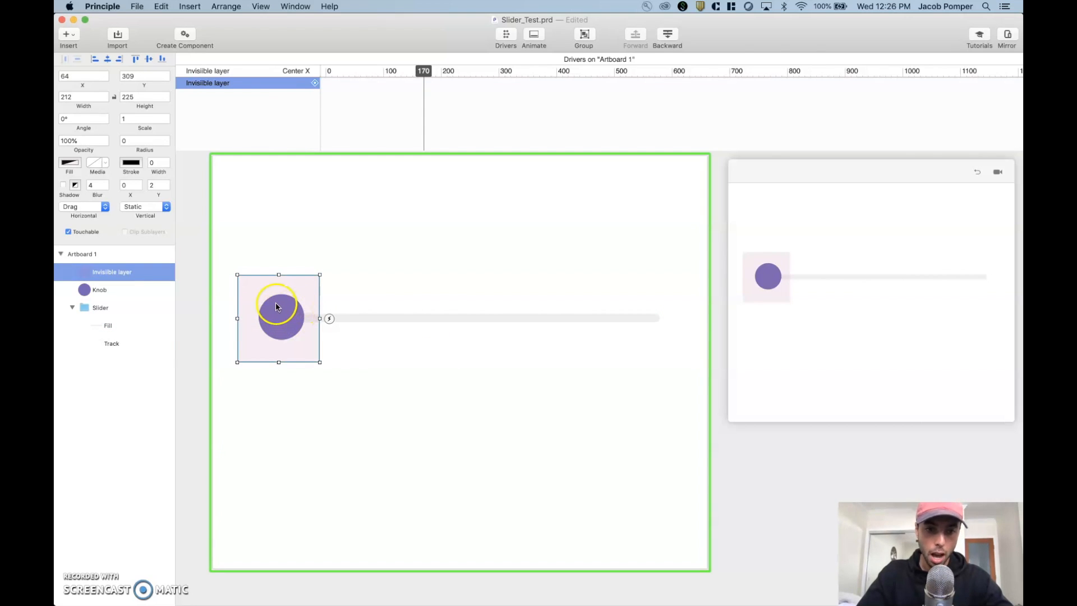
pyautogui.moveTo(306, 342)
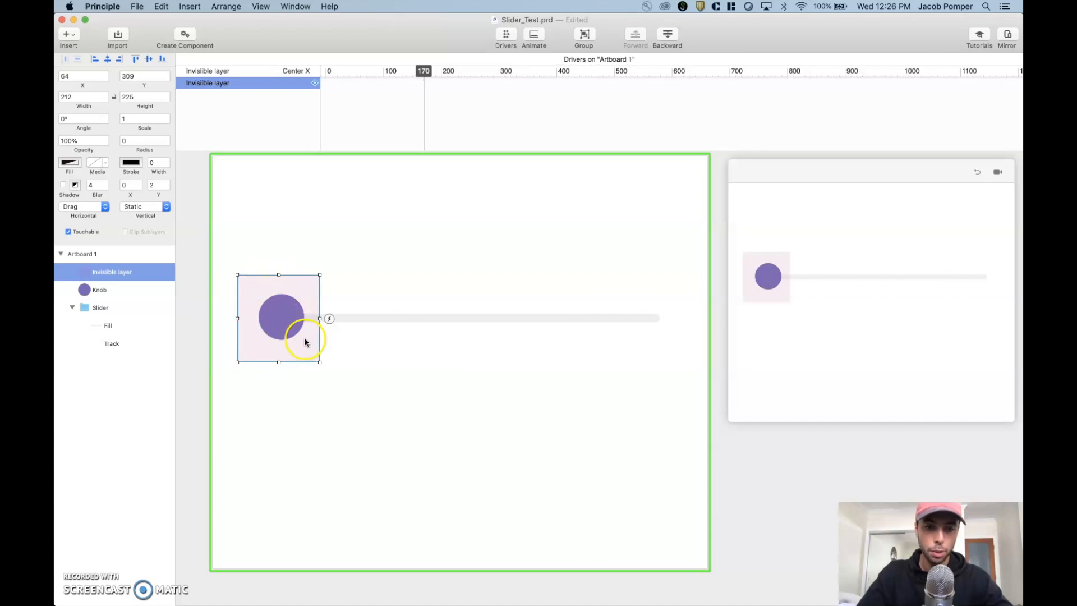
# Step: Keyframe Knob and Fill Center X against the Invisible layer's drag from start to track end
pyautogui.click(99, 290)
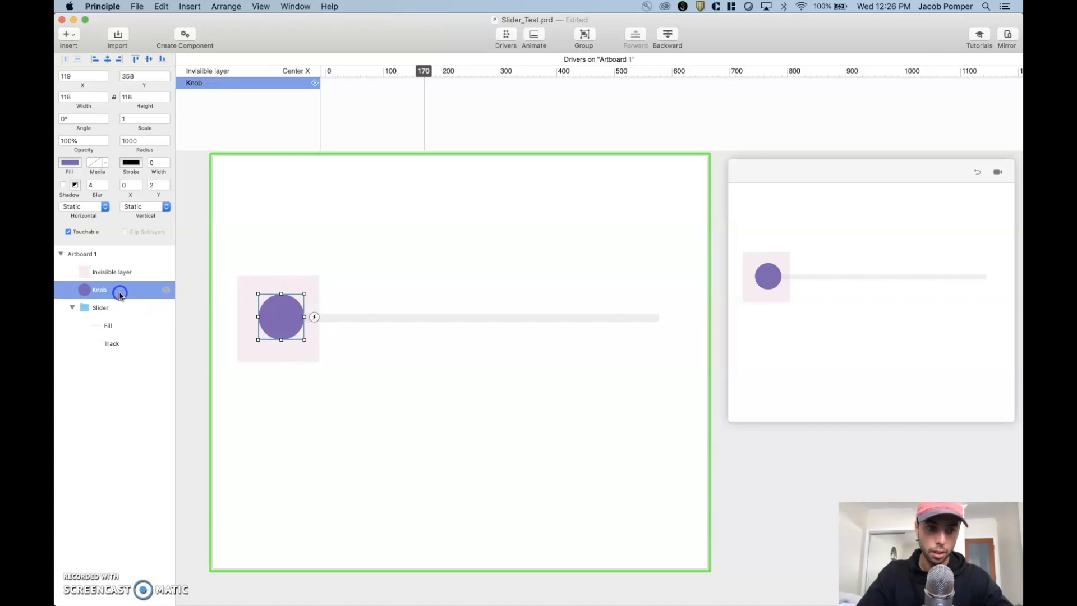
pyautogui.click(107, 325)
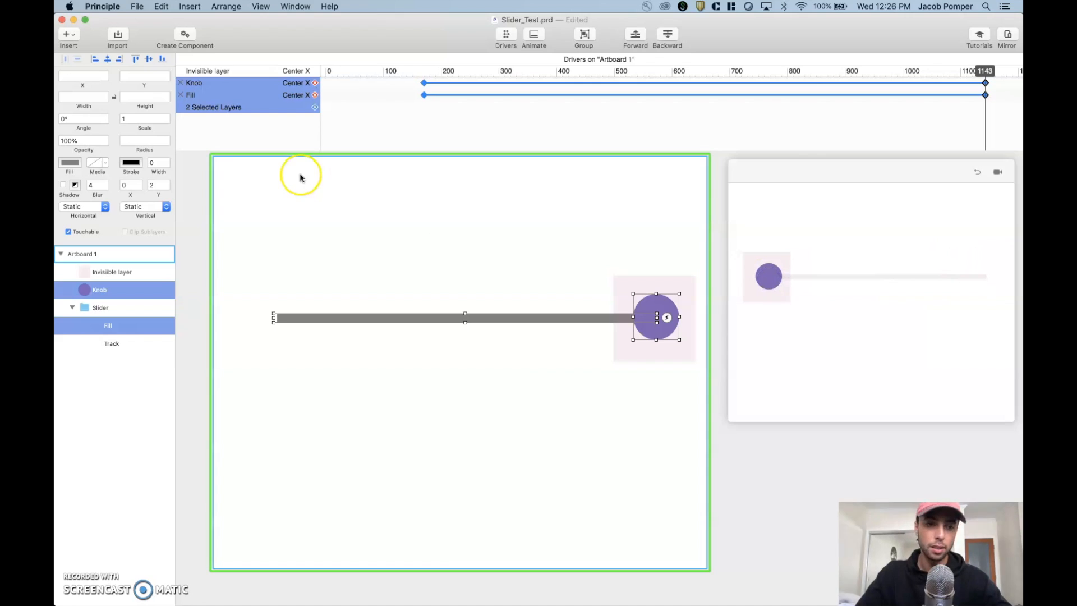
pyautogui.click(112, 271)
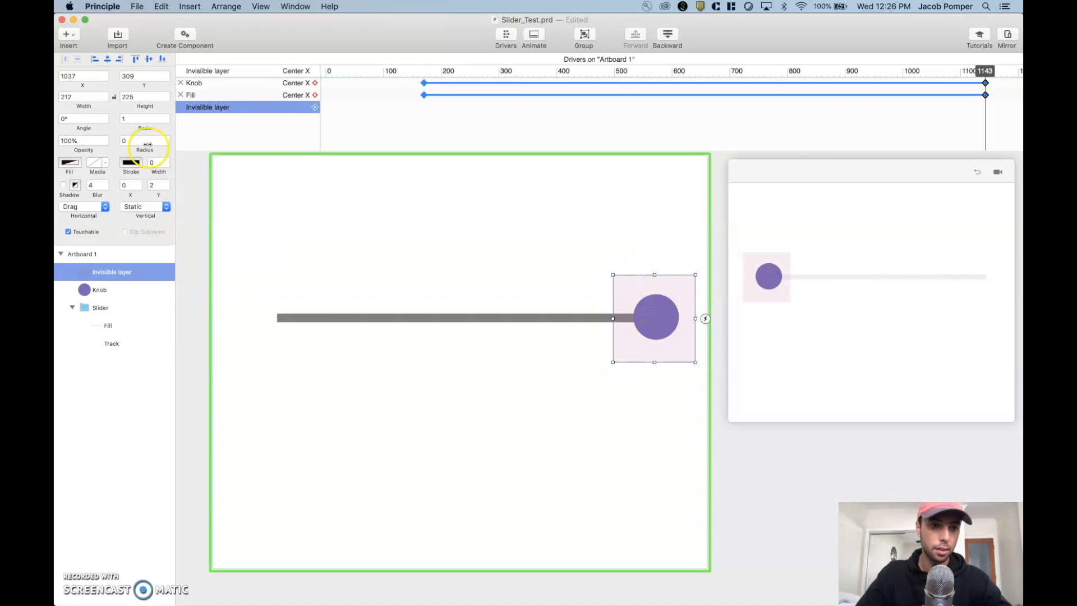
pyautogui.click(68, 163)
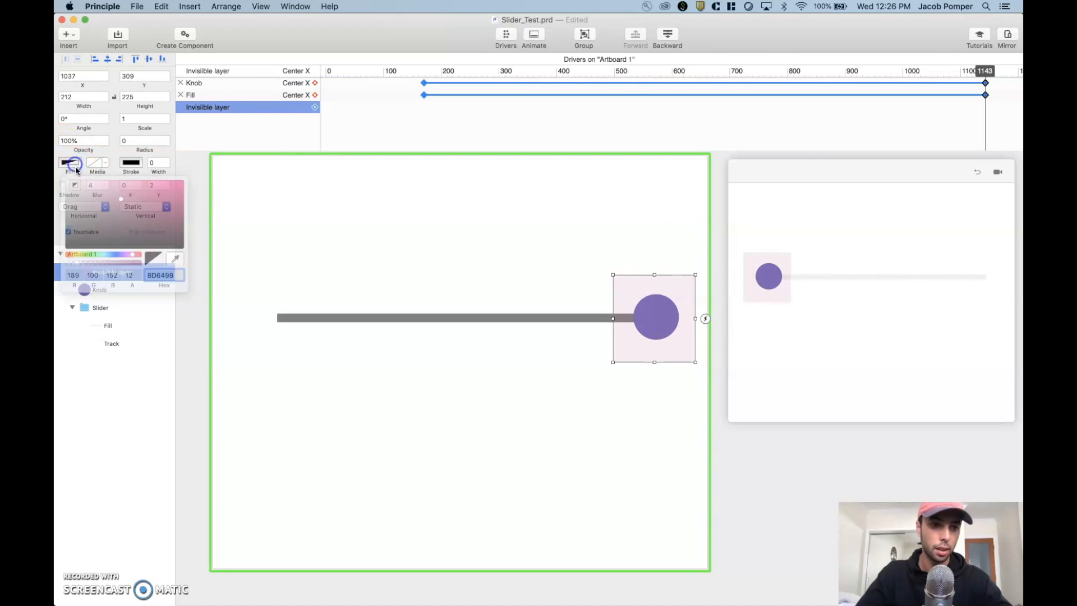